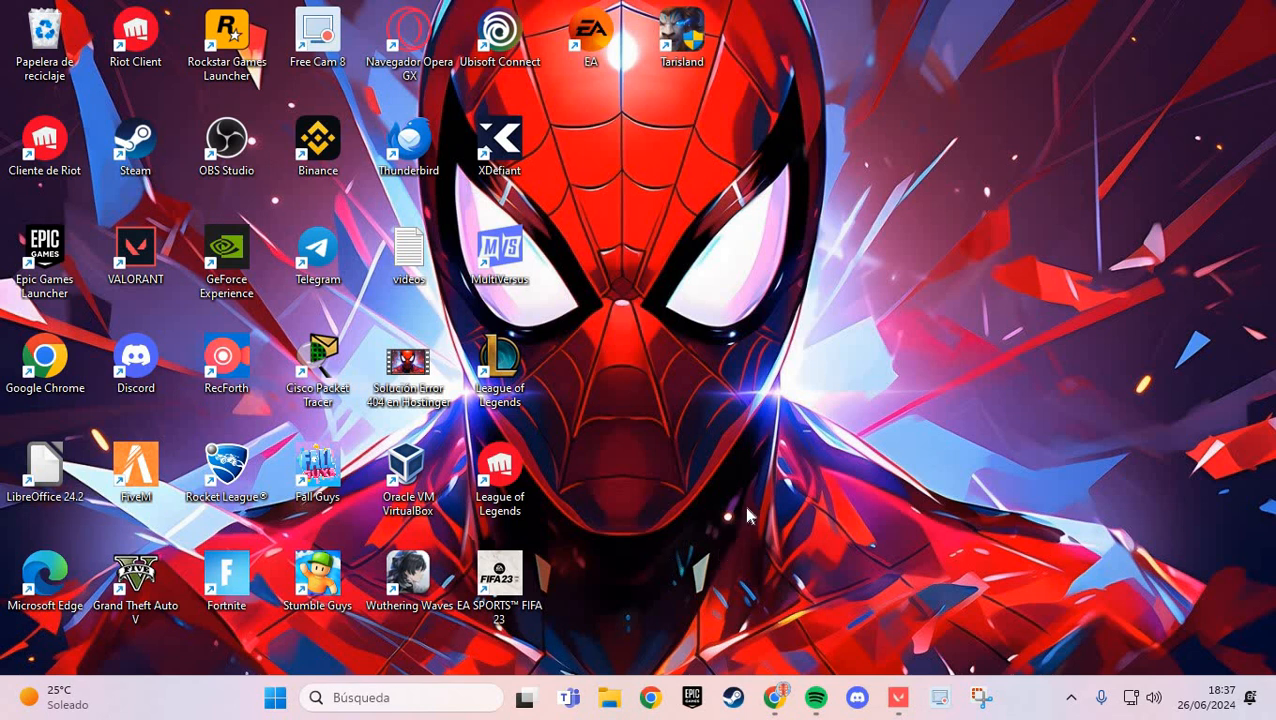
pyautogui.moveTo(752, 525)
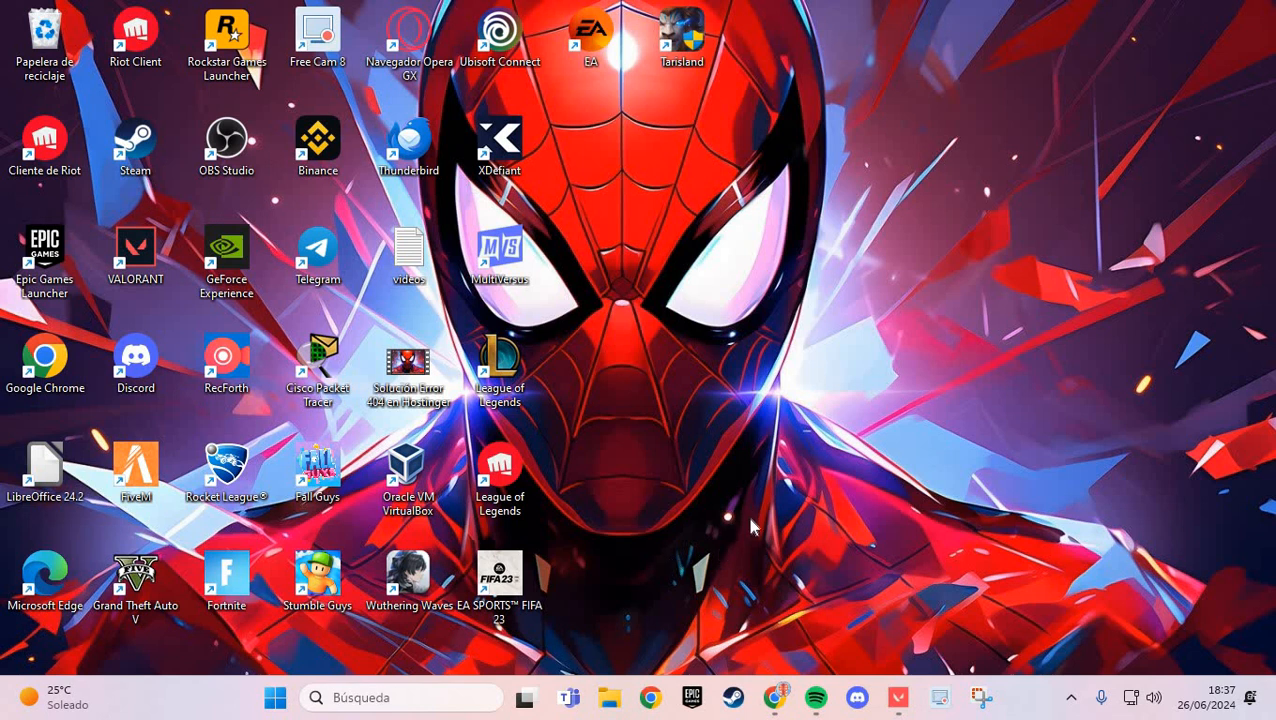
pyautogui.moveTo(815, 483)
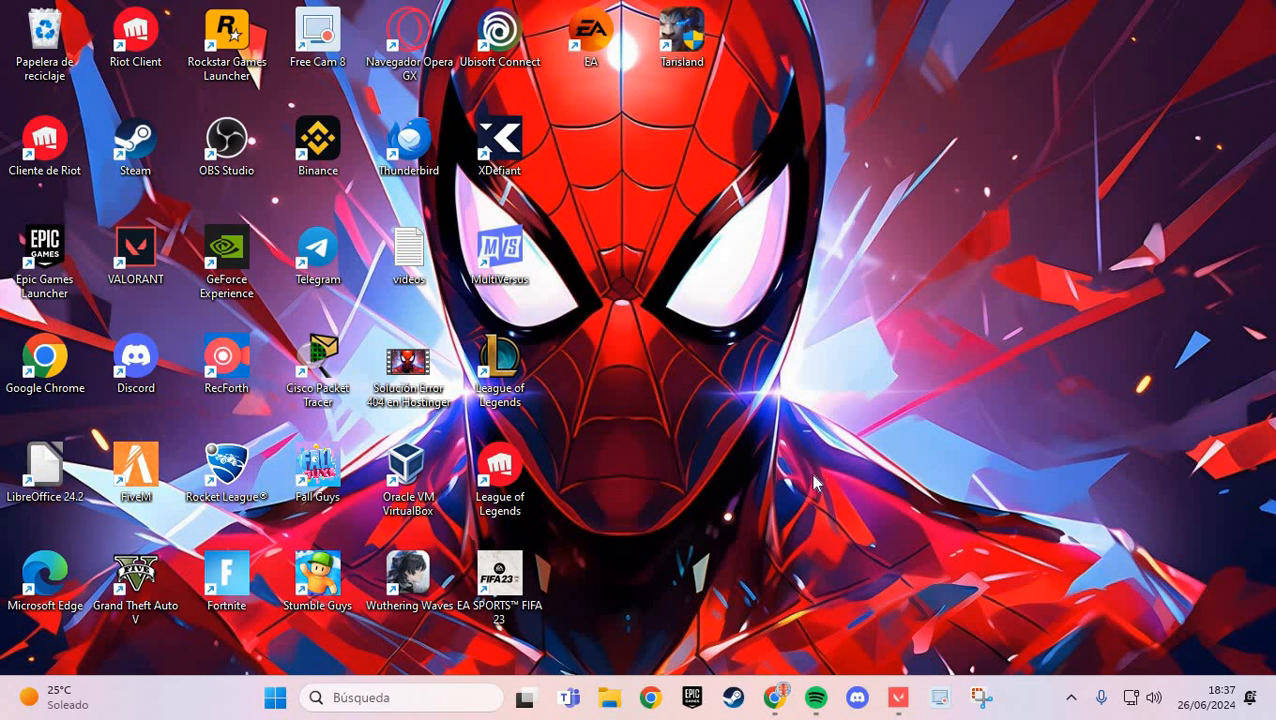
pyautogui.moveTo(700, 467)
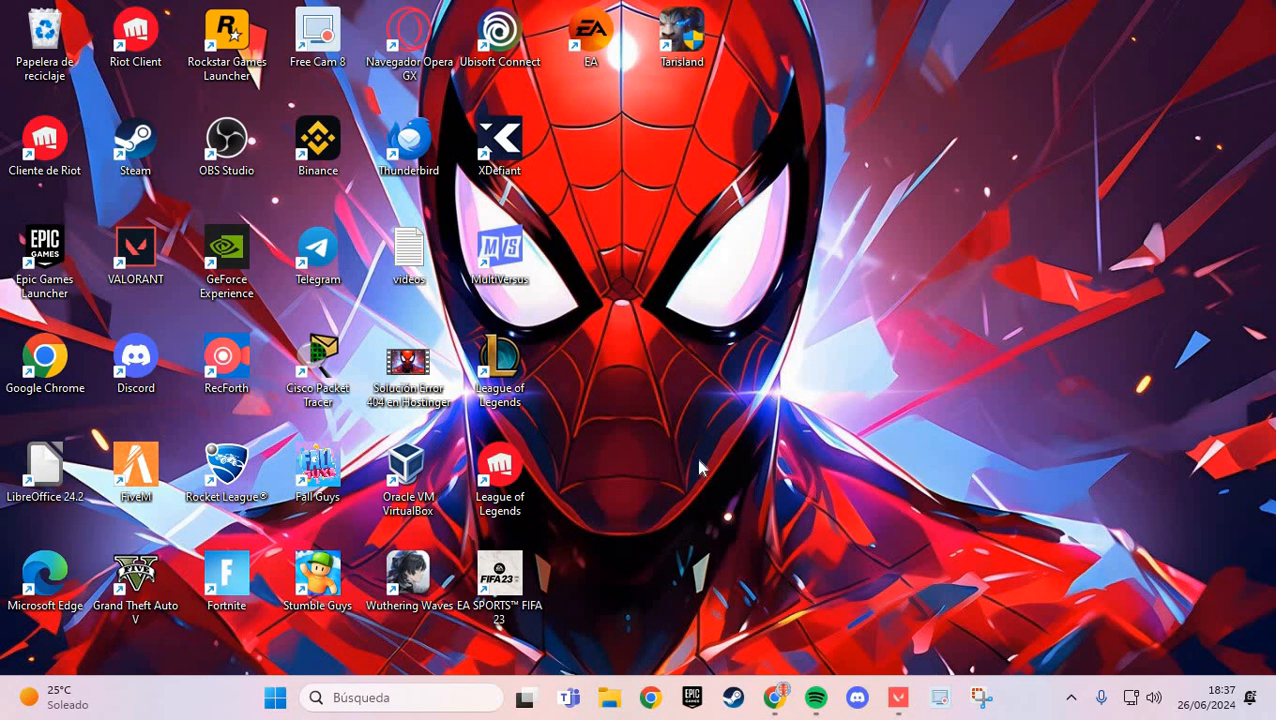
pyautogui.moveTo(625, 591)
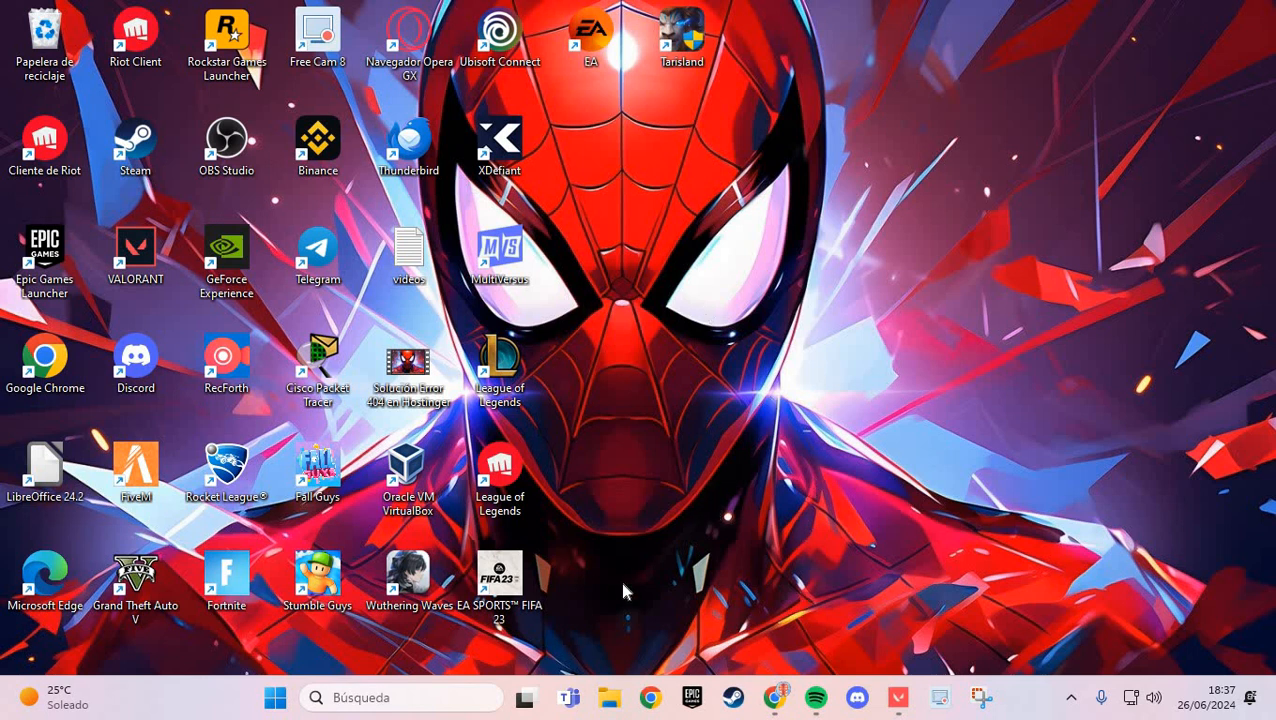
pyautogui.moveTo(692, 569)
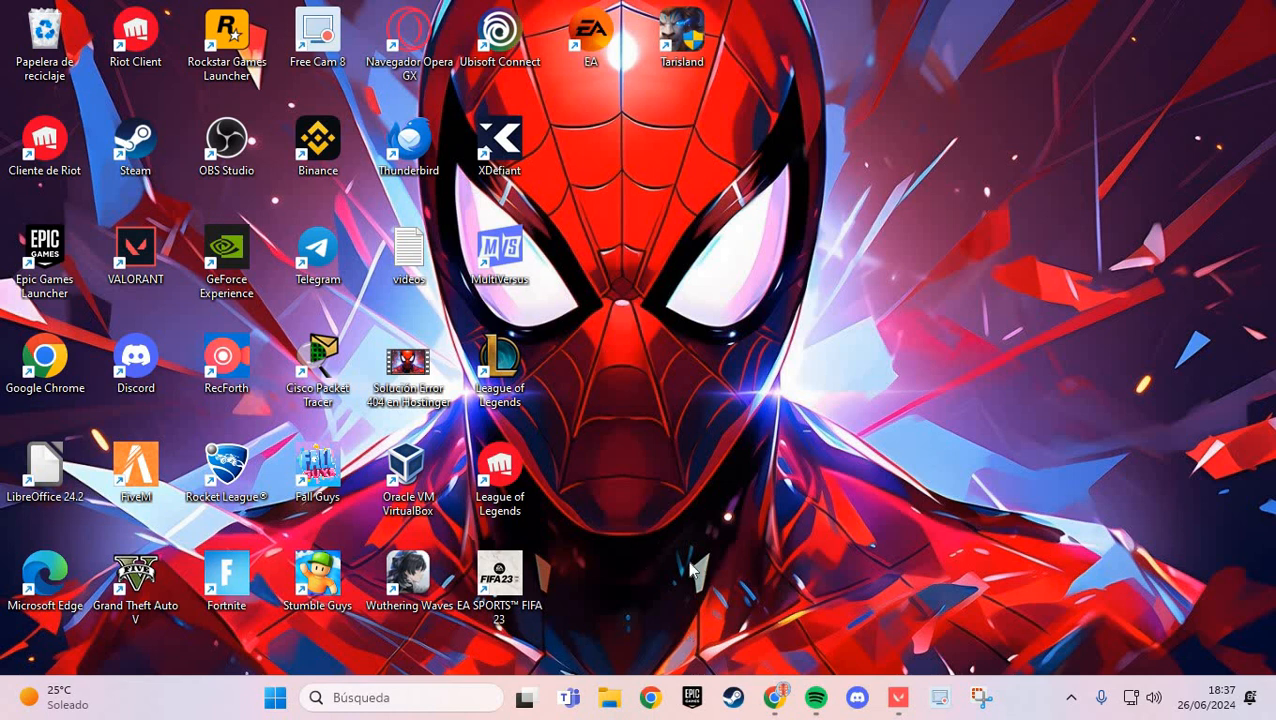
pyautogui.moveTo(497, 160)
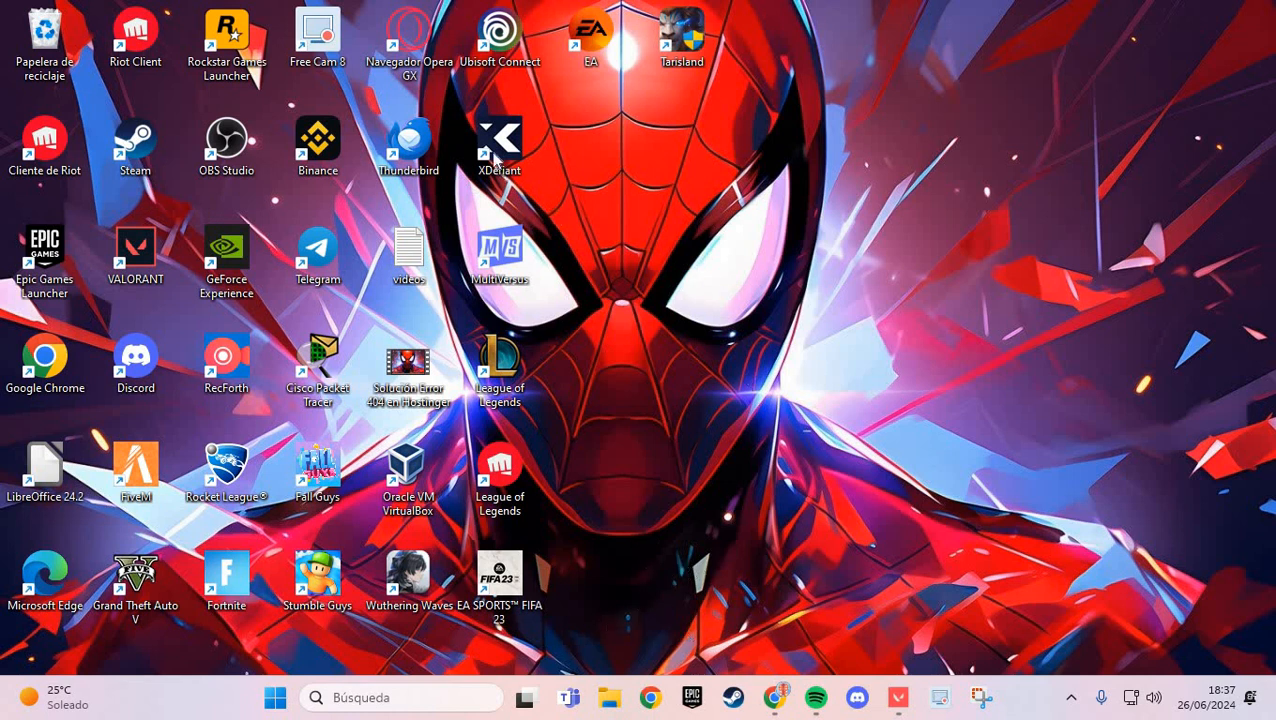
# Step: Drag the XDefiant shortcut to the empty space right of League of Legends
pyautogui.moveTo(500, 135); pyautogui.dragTo(793, 263)
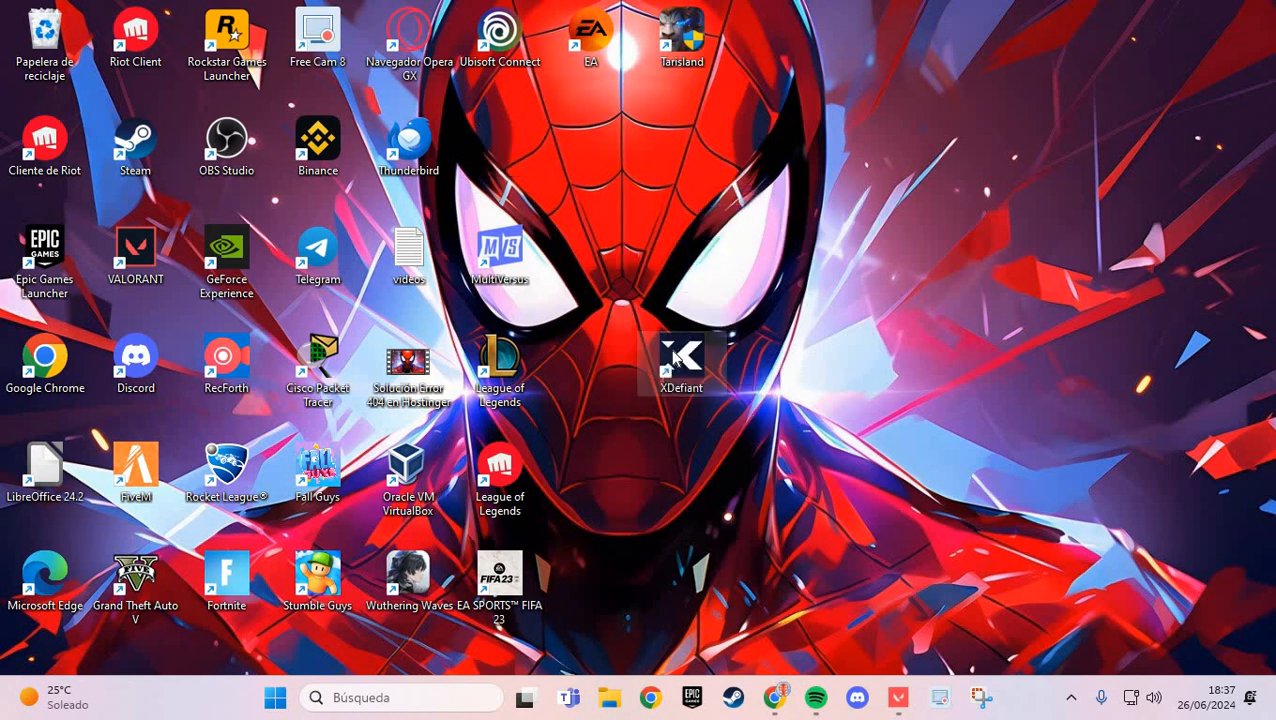
pyautogui.moveTo(715, 379)
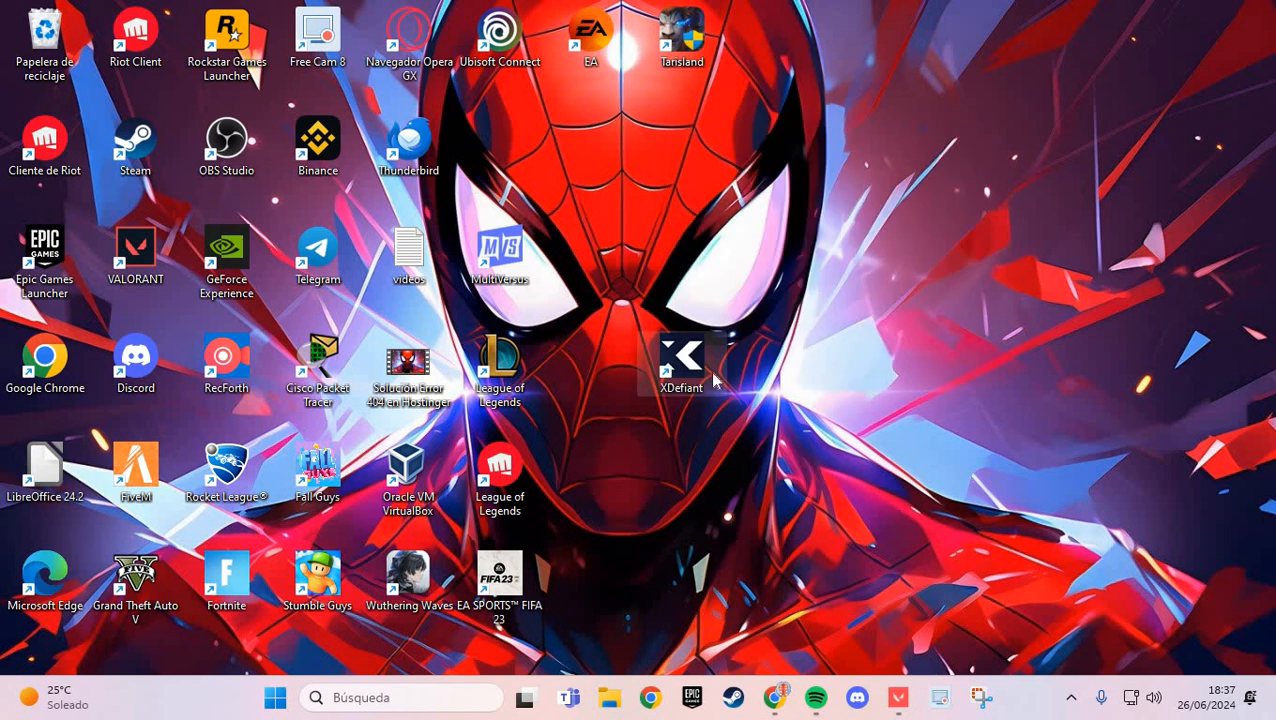
pyautogui.rightClick(681, 362)
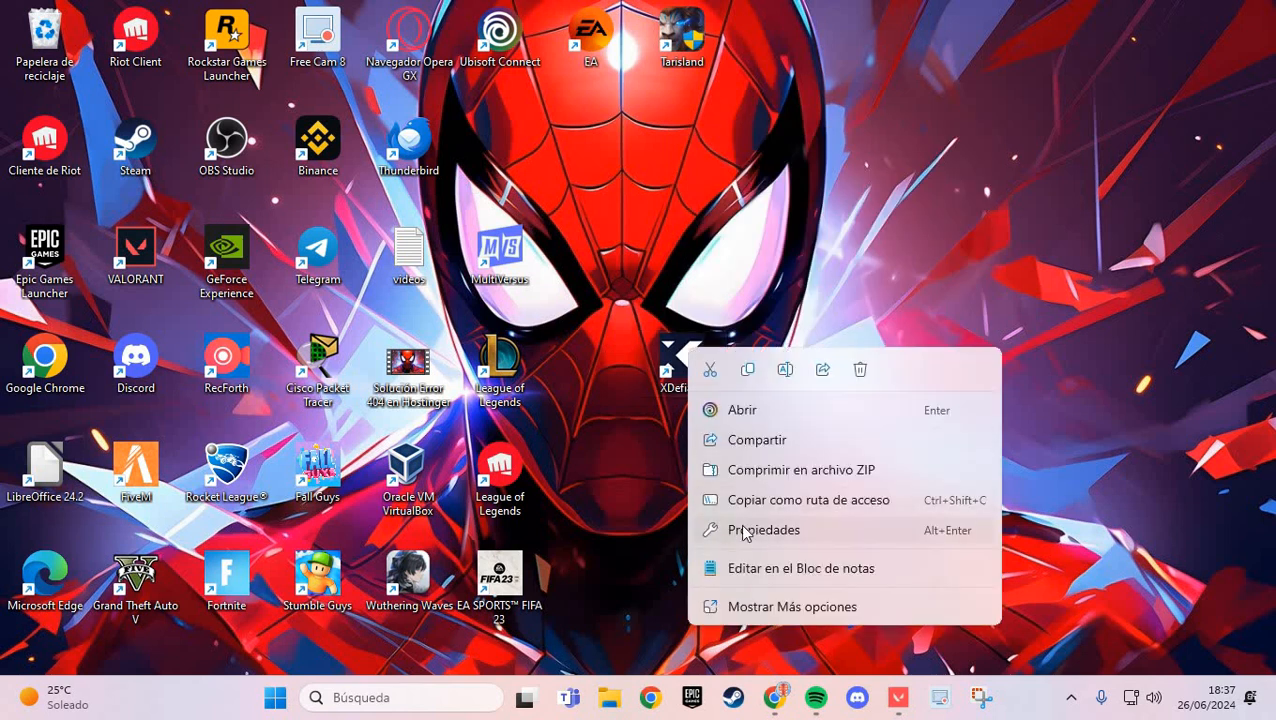
pyautogui.click(764, 529)
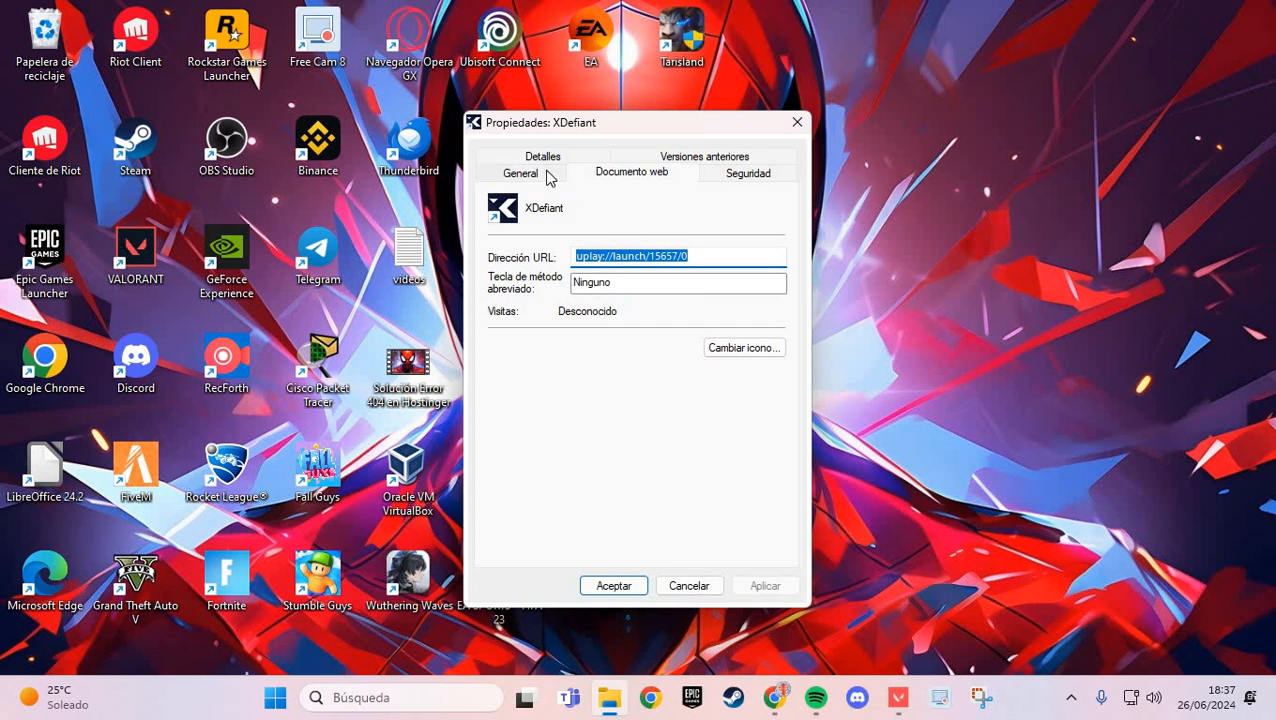
pyautogui.click(748, 172)
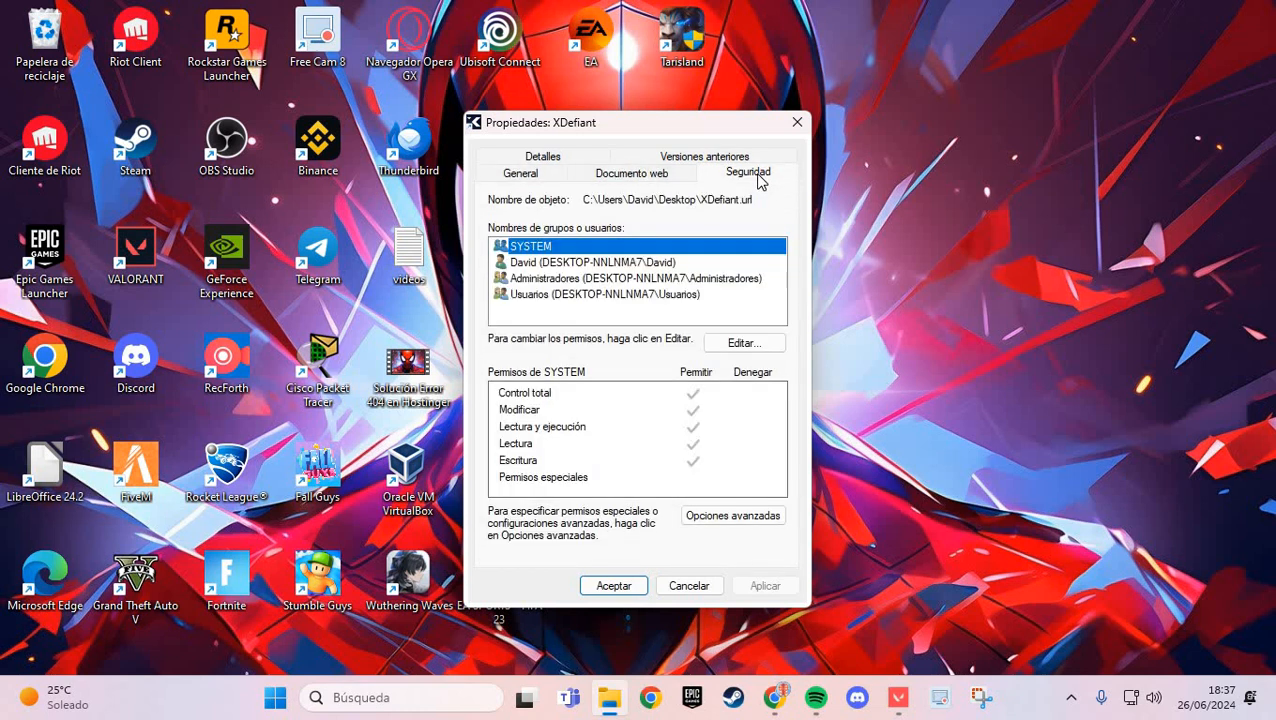
pyautogui.click(704, 156)
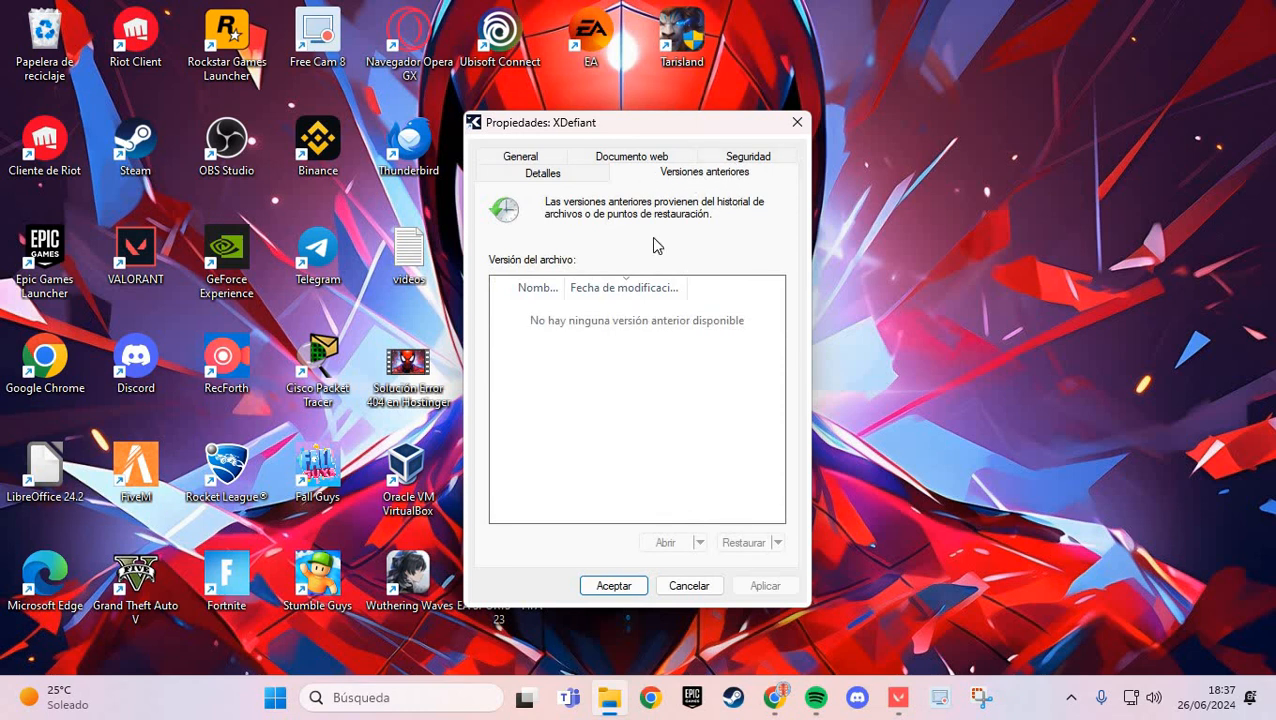
pyautogui.moveTo(641, 325)
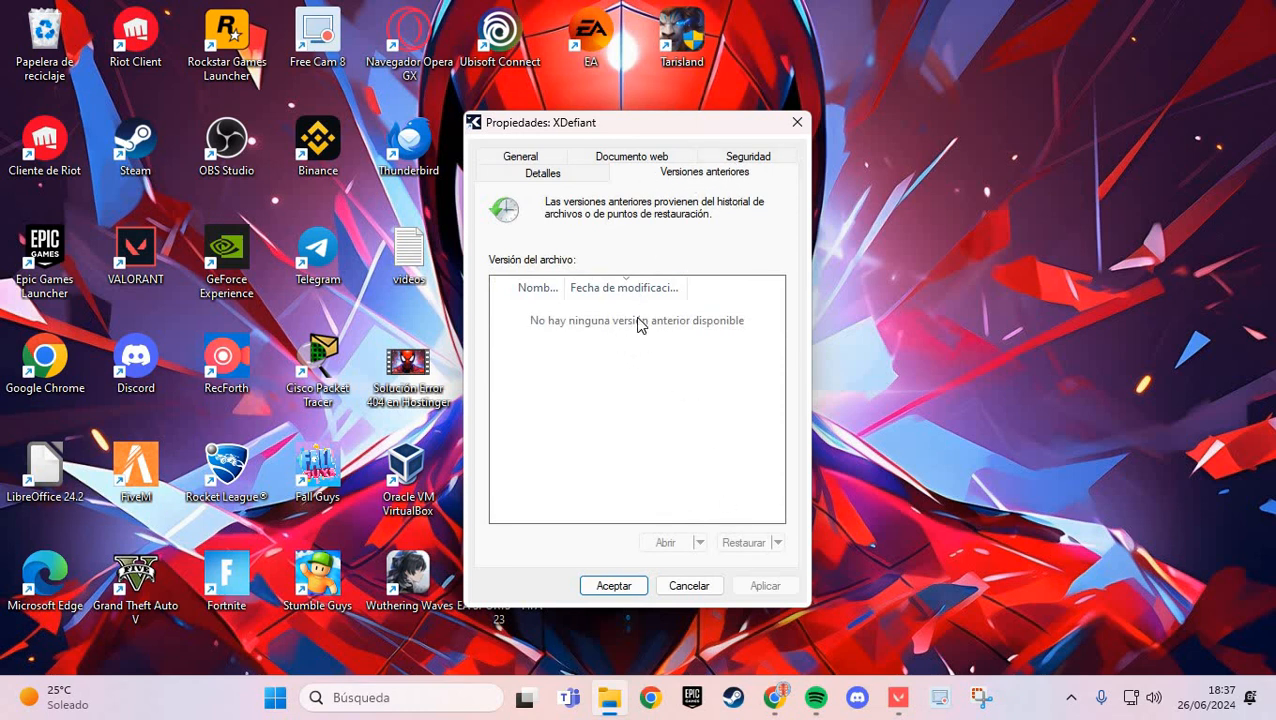
pyautogui.moveTo(570, 388)
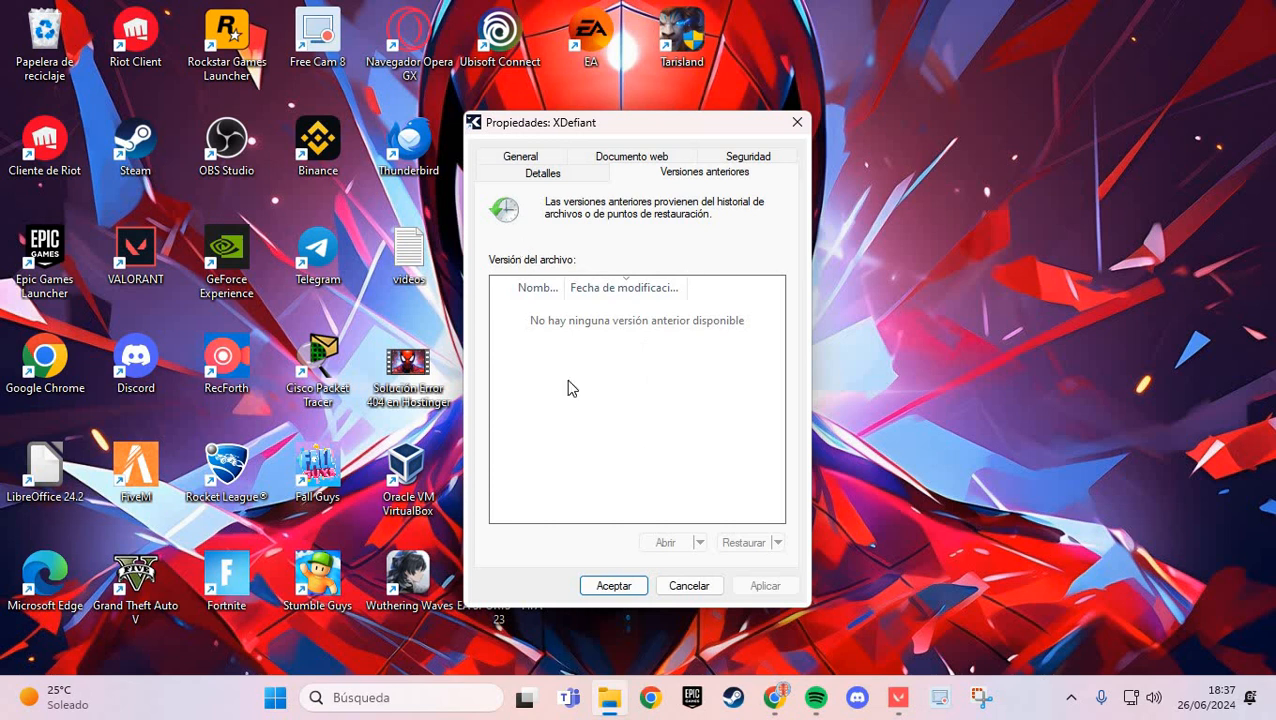
pyautogui.moveTo(632, 263)
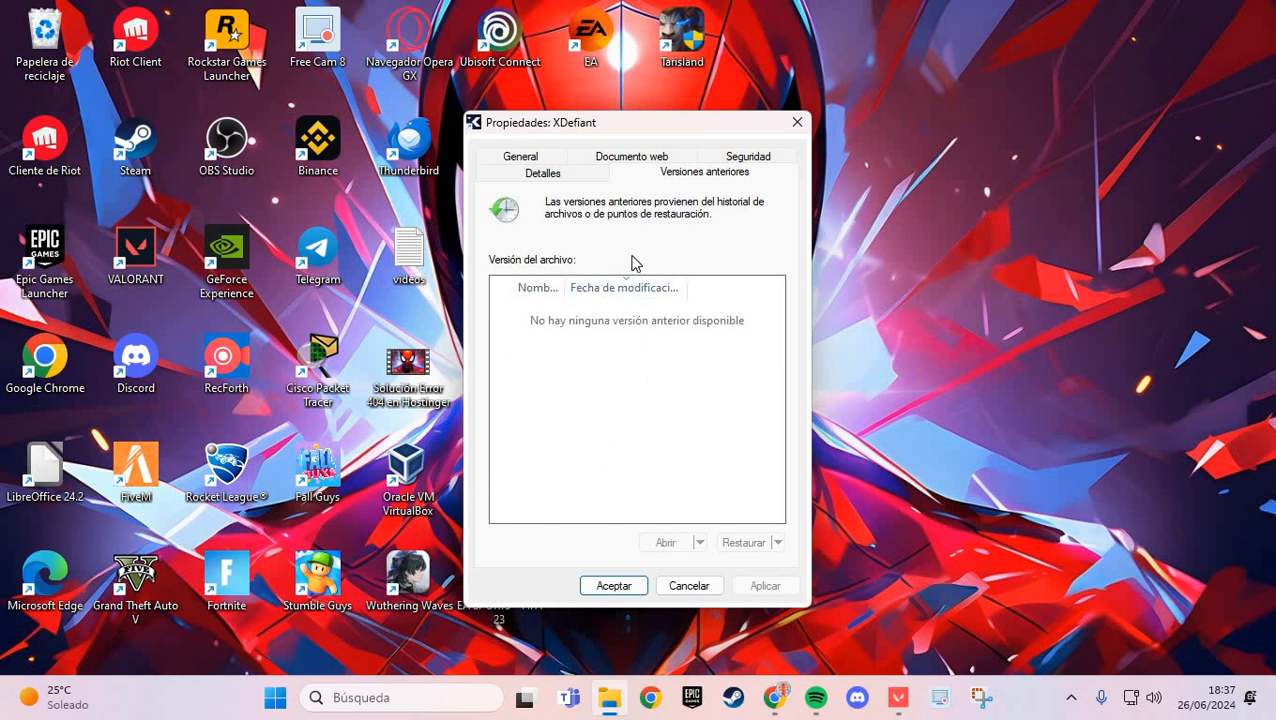
pyautogui.moveTo(600, 364)
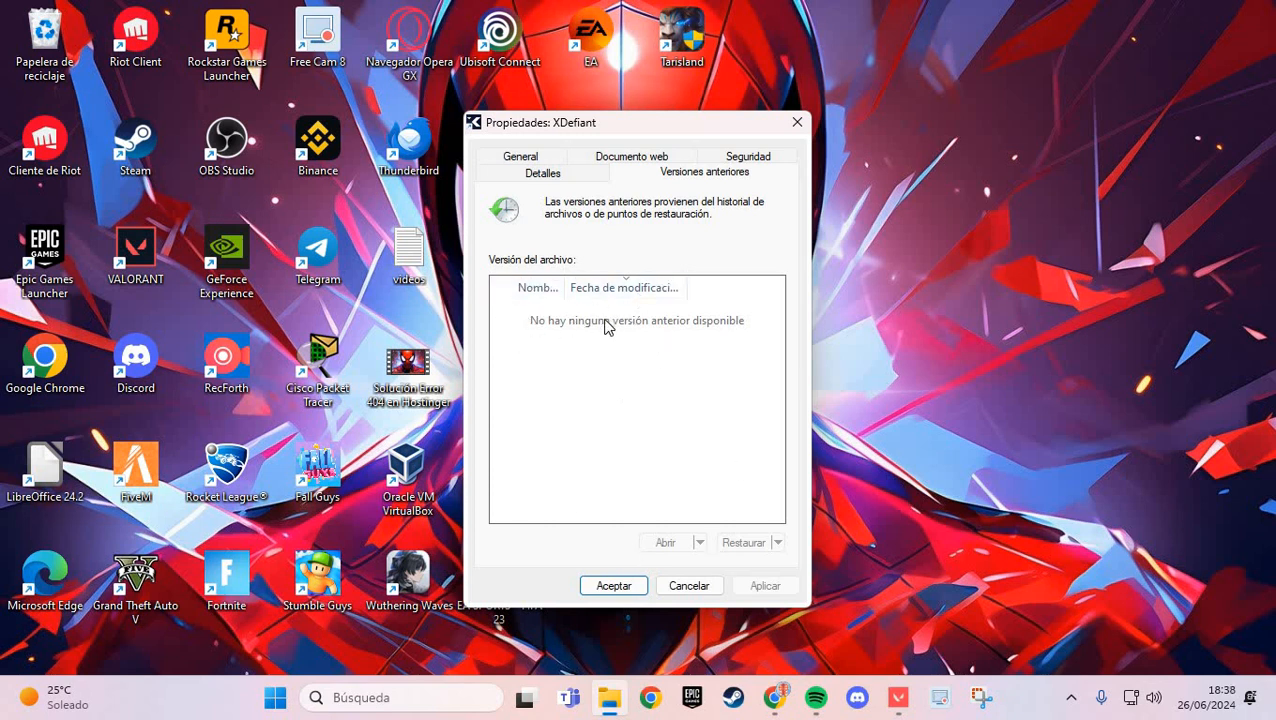
pyautogui.moveTo(751, 194)
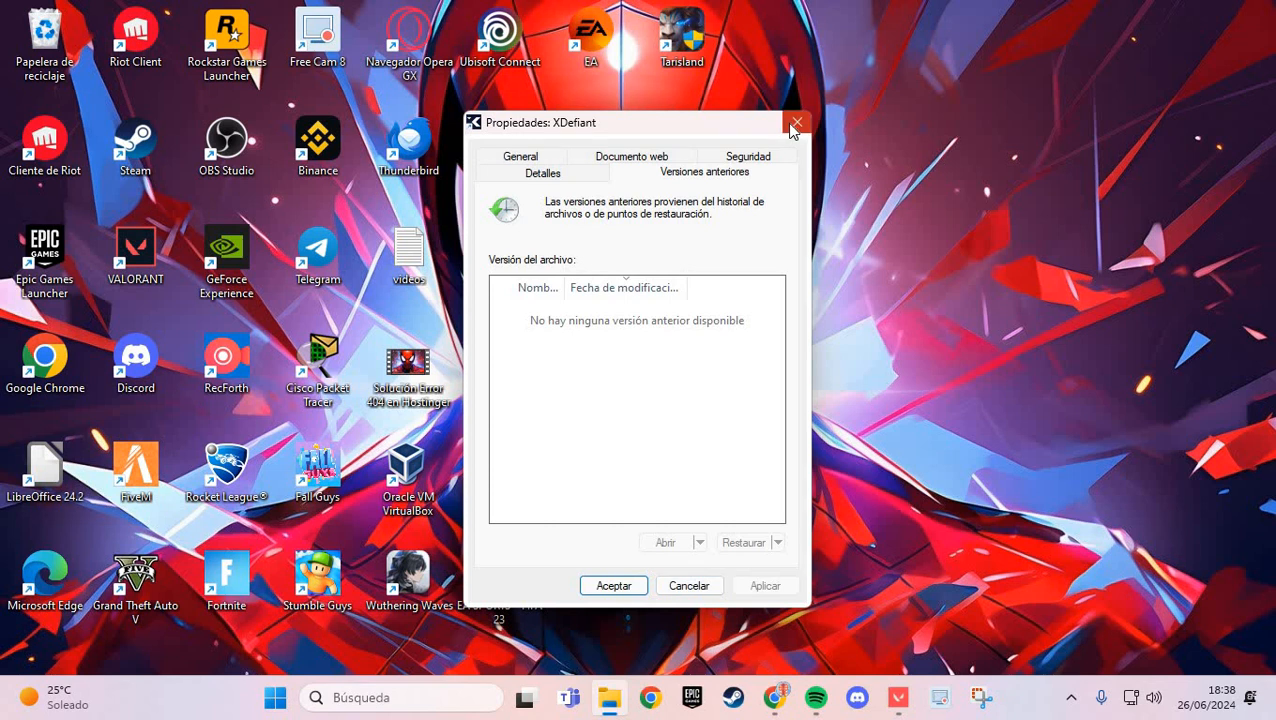
pyautogui.moveTo(797, 123)
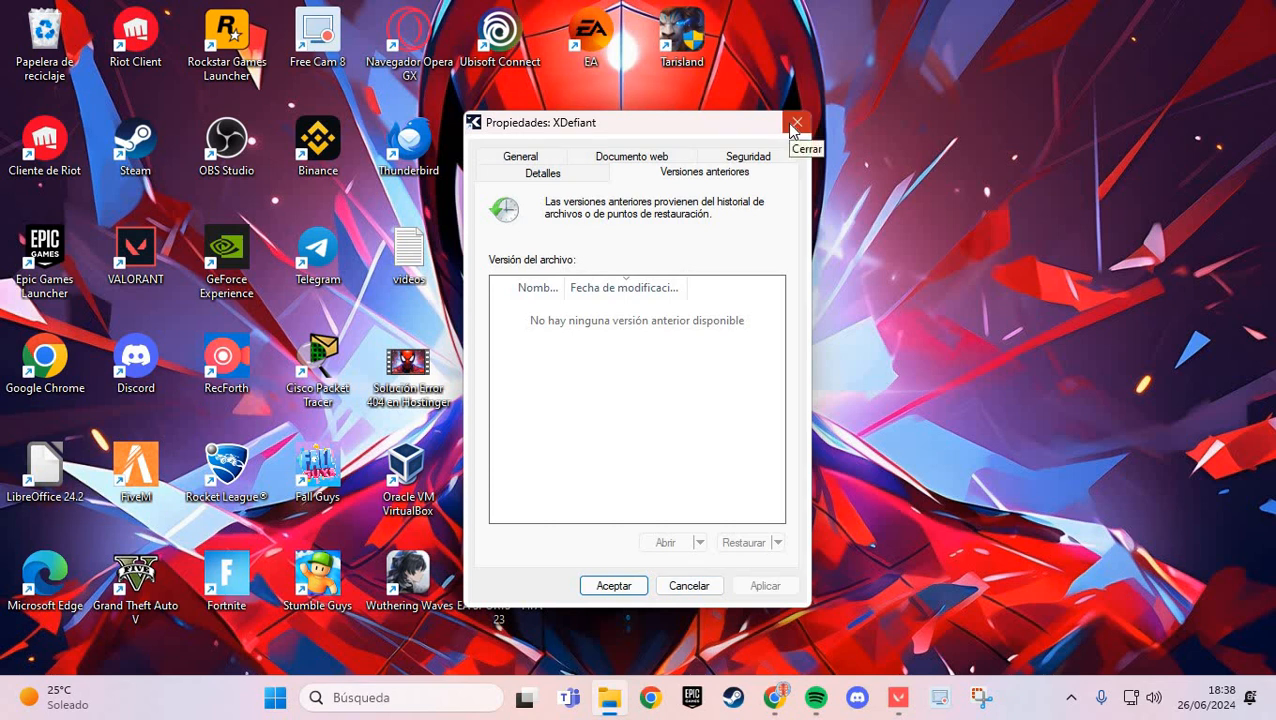
pyautogui.click(797, 122)
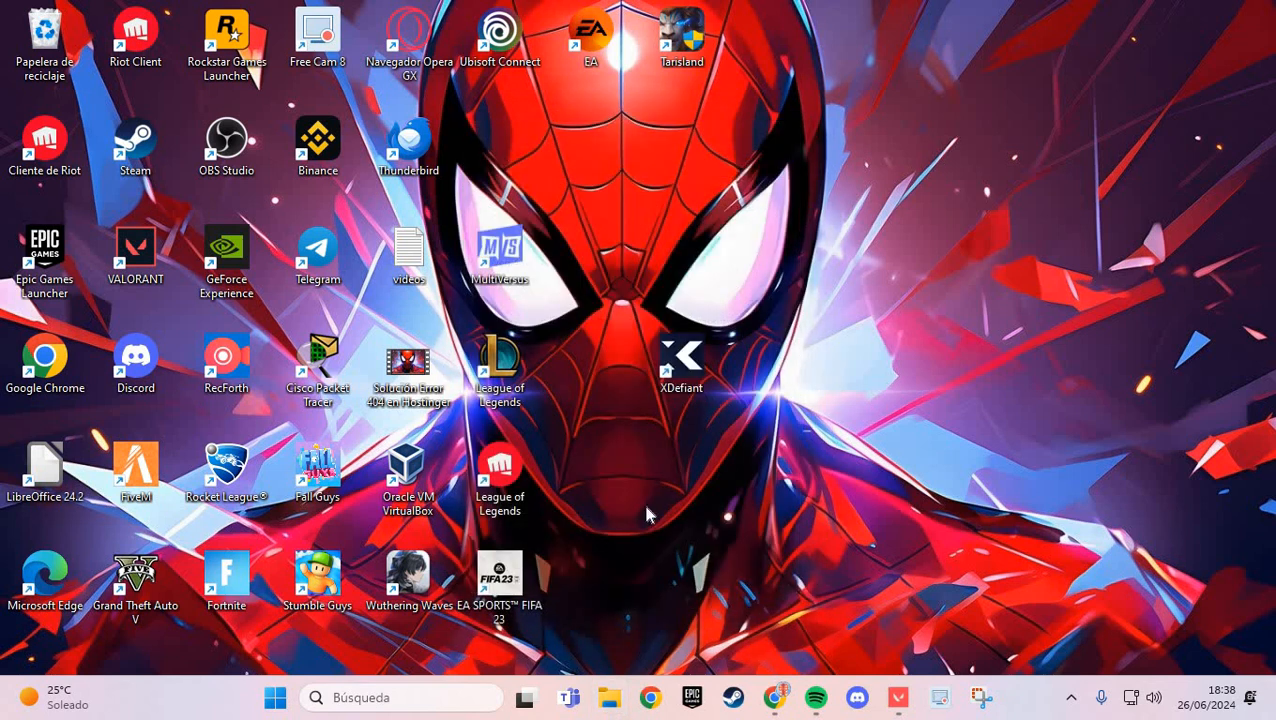
pyautogui.moveTo(680, 375)
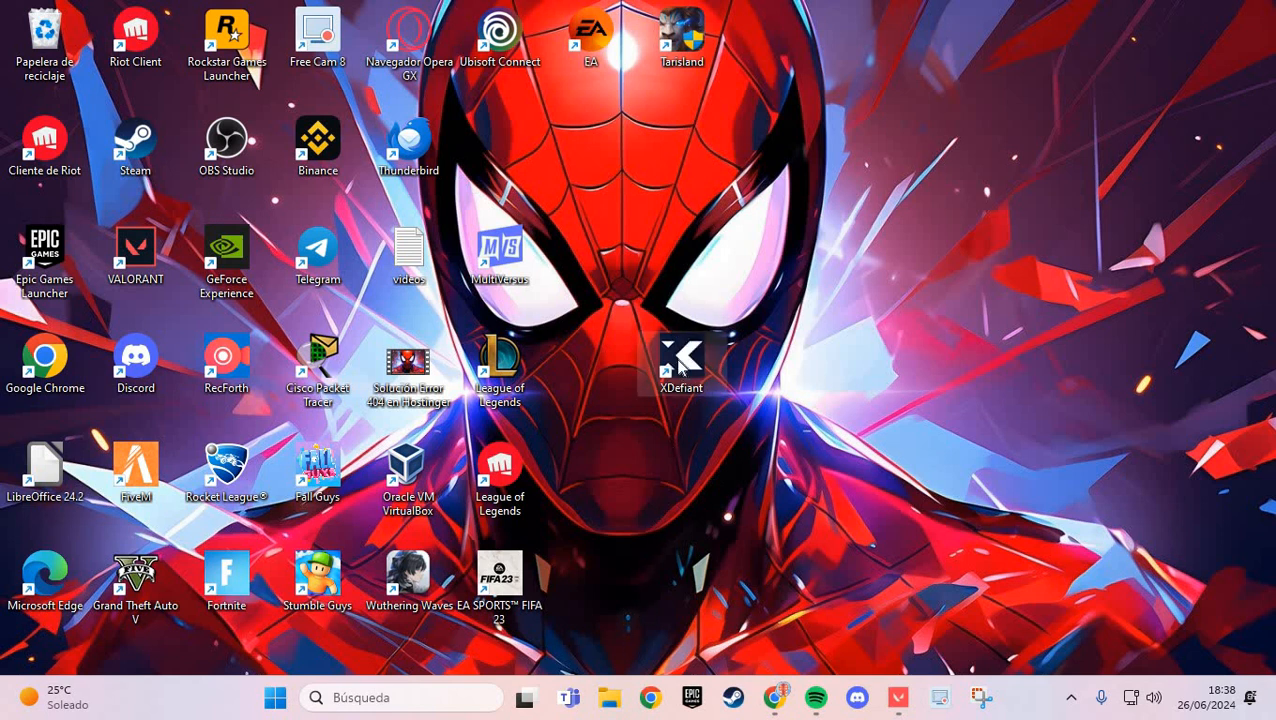
pyautogui.rightClick(681, 357)
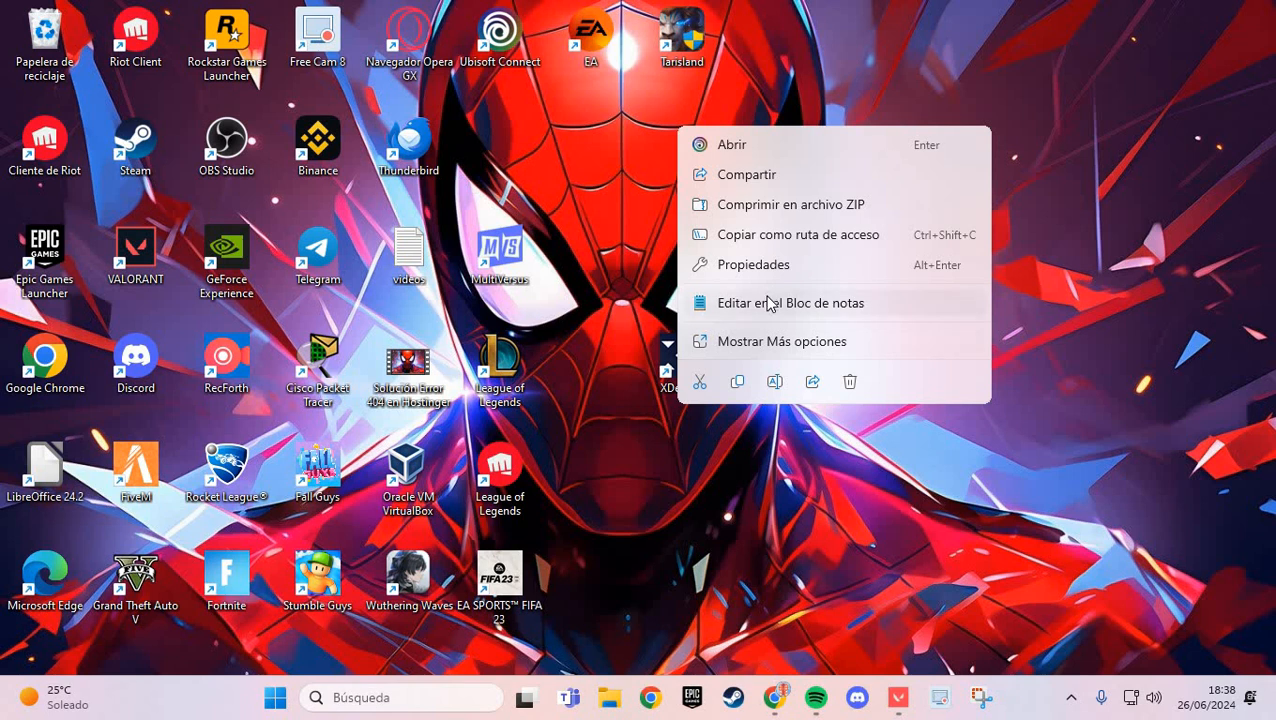
pyautogui.moveTo(758, 158)
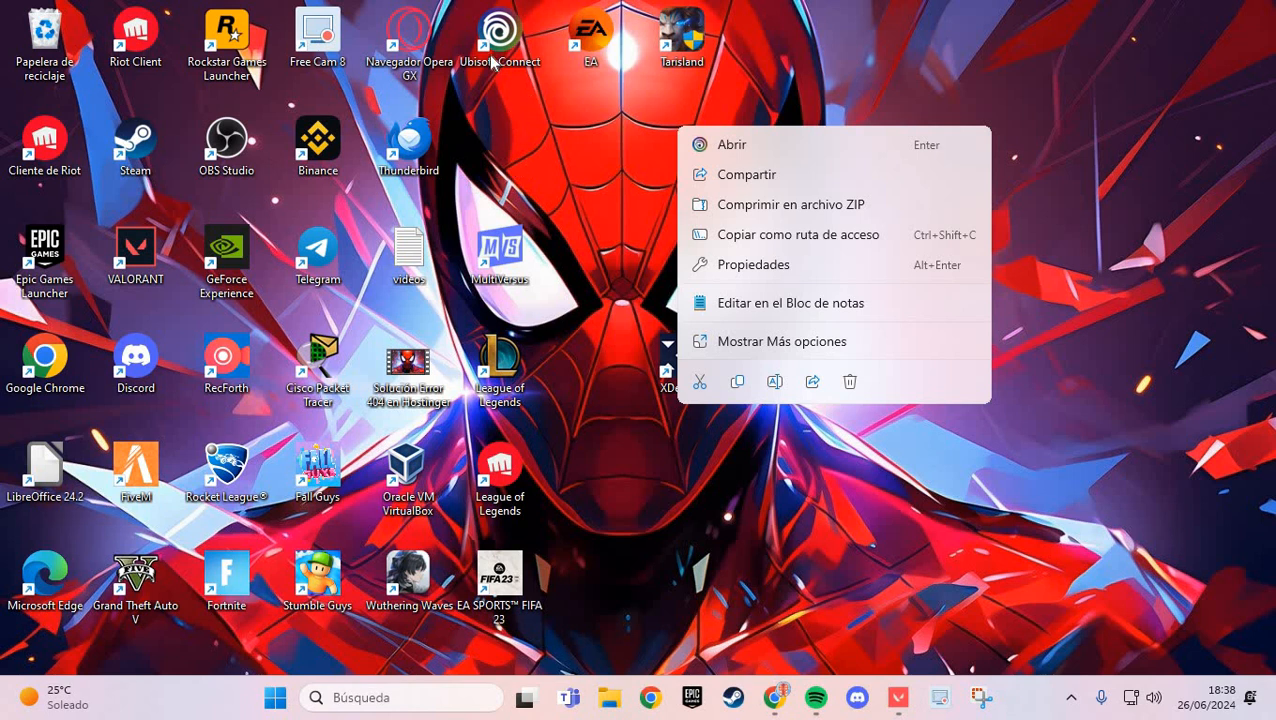
pyautogui.moveTo(547, 173)
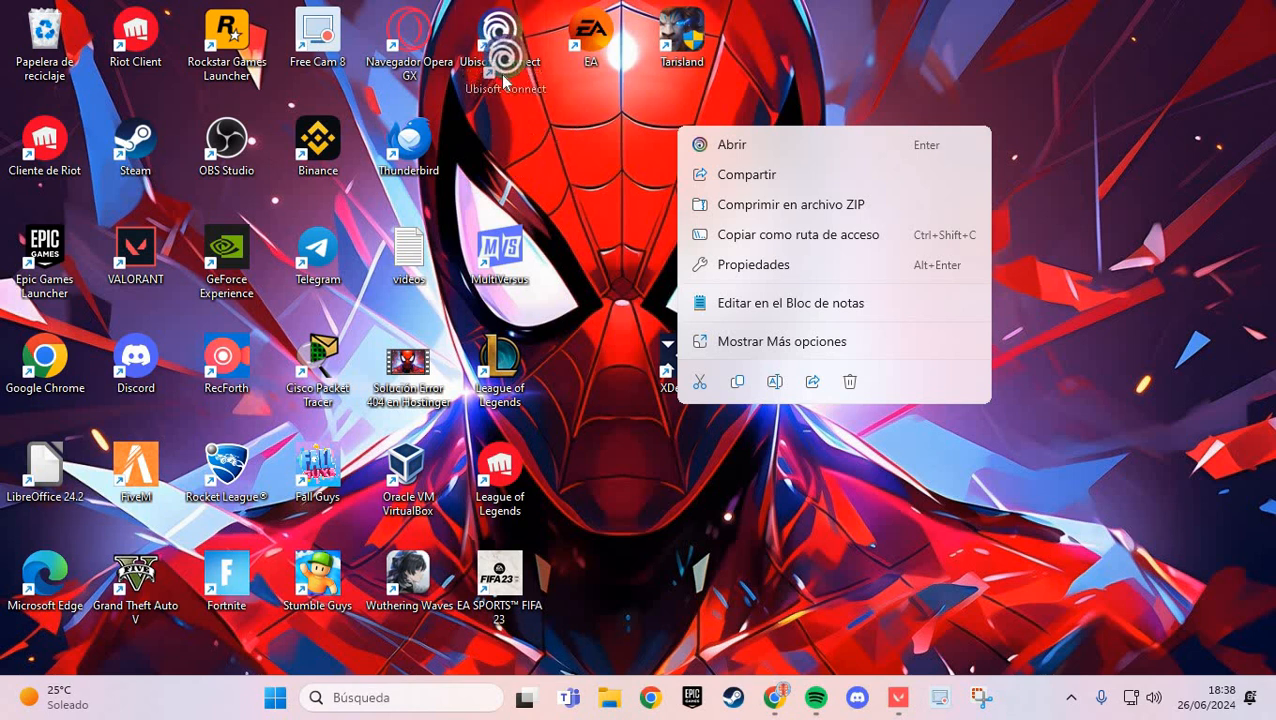
pyautogui.click(583, 107)
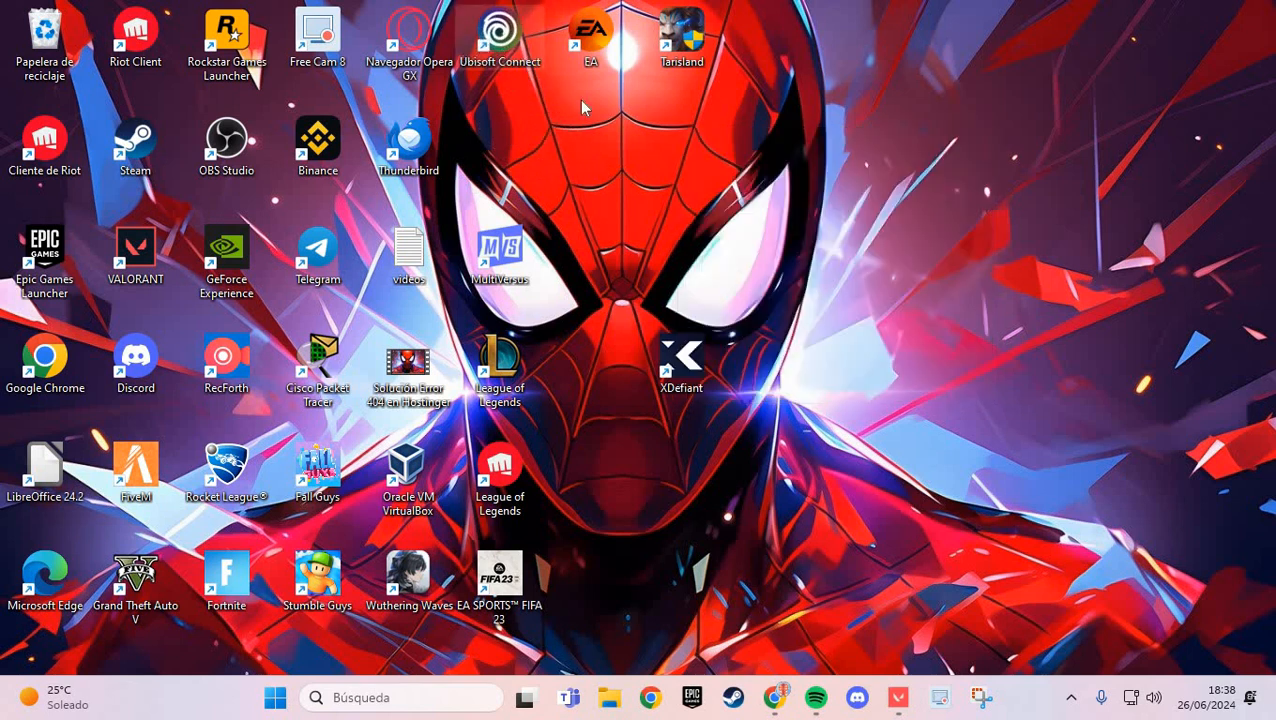
pyautogui.moveTo(715, 422)
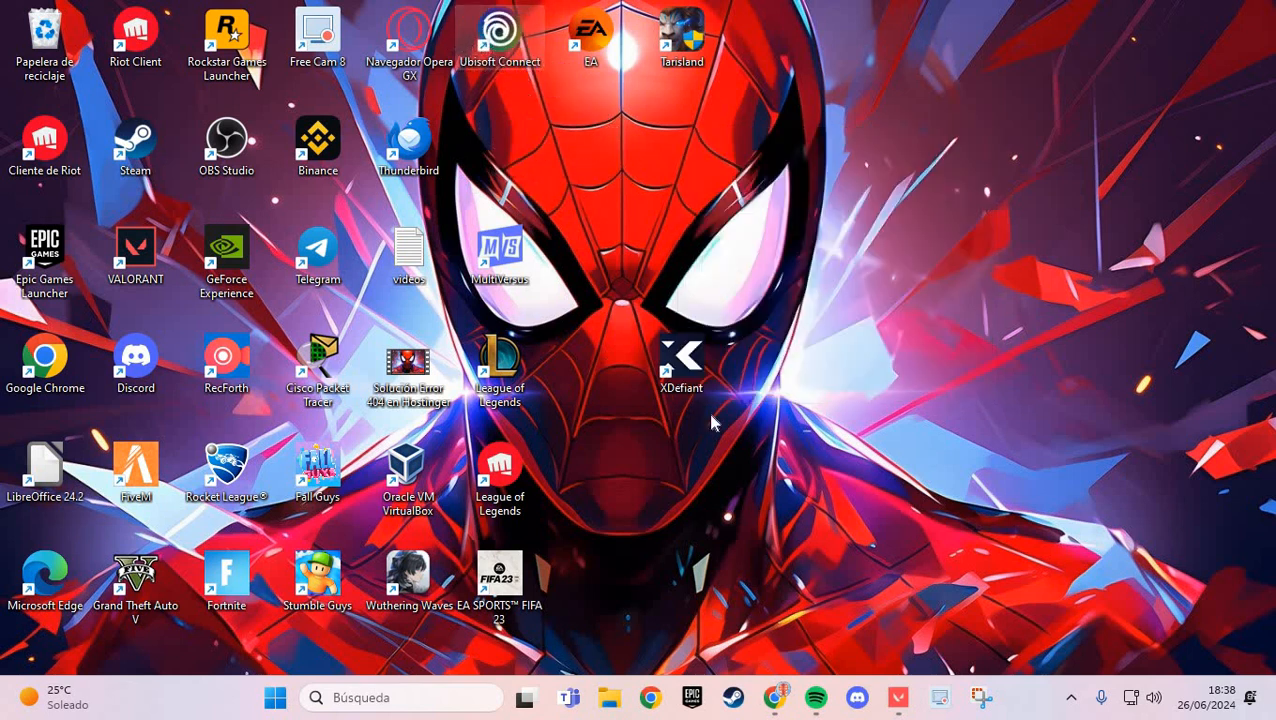